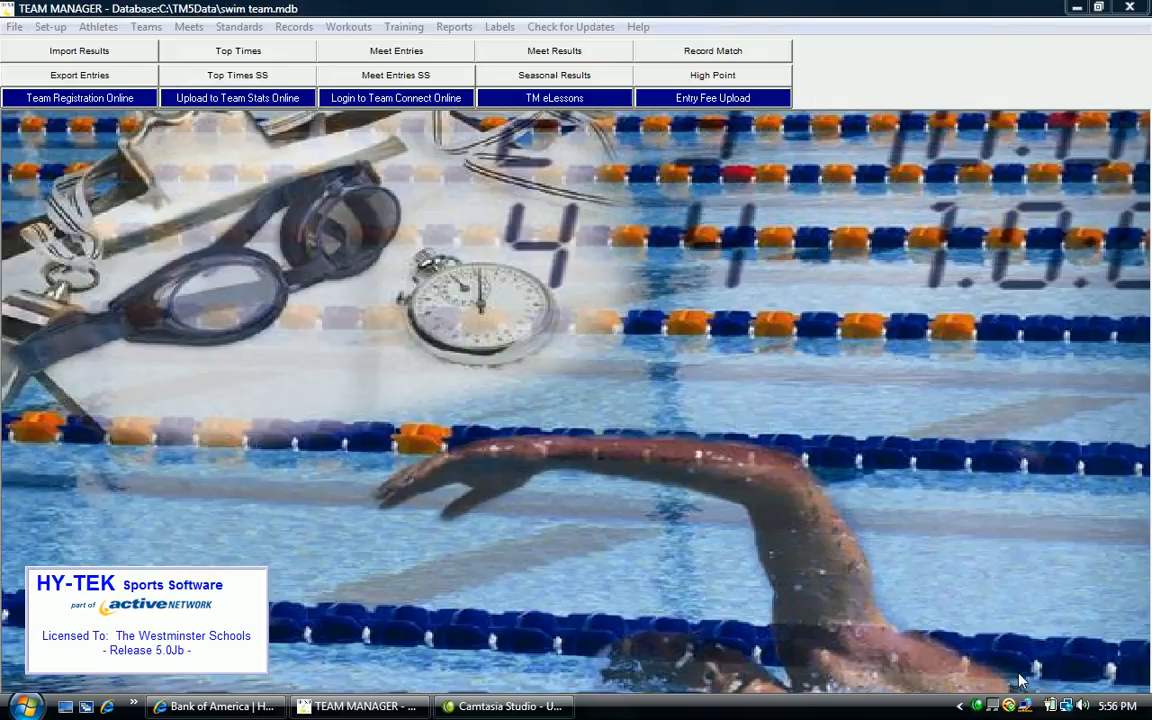
mouse_move(696, 462)
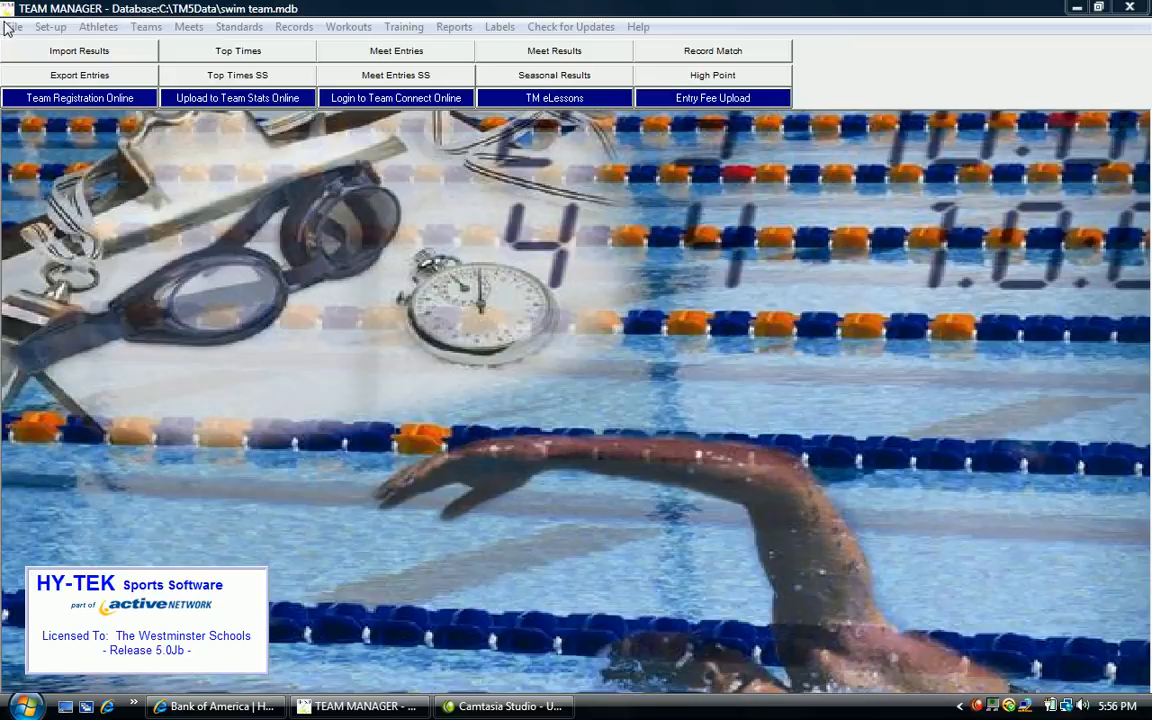
Start the Meet Entries export from the File > Export menu
click(14, 26)
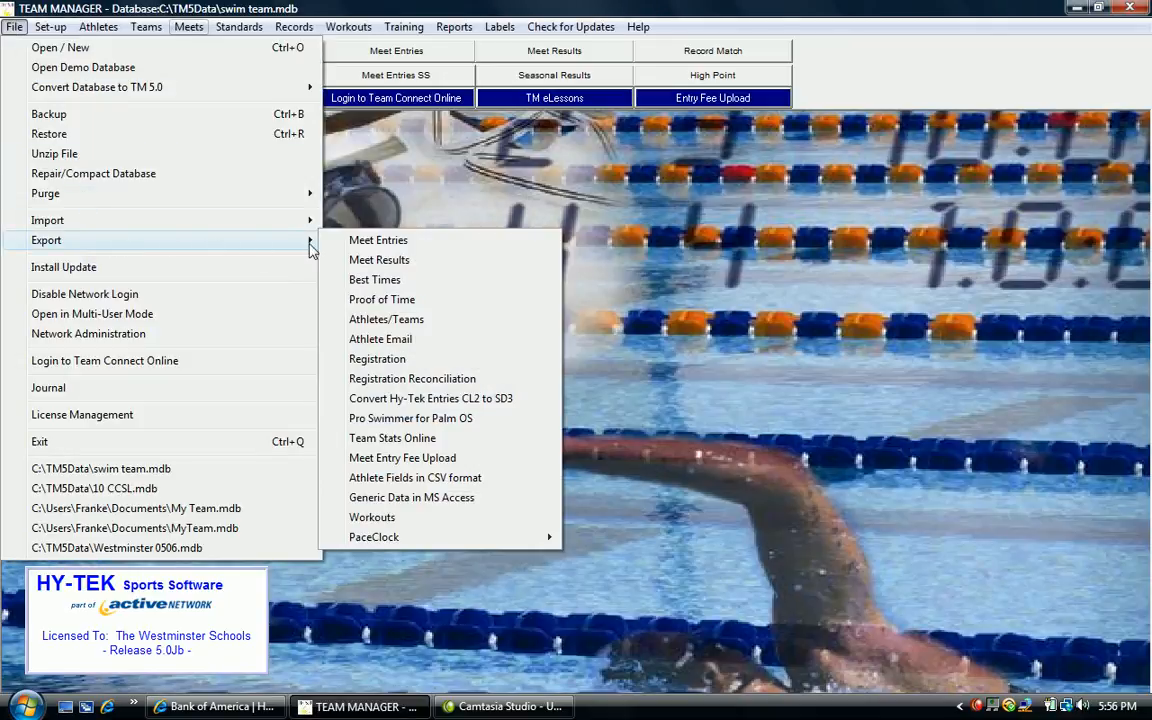
click(378, 240)
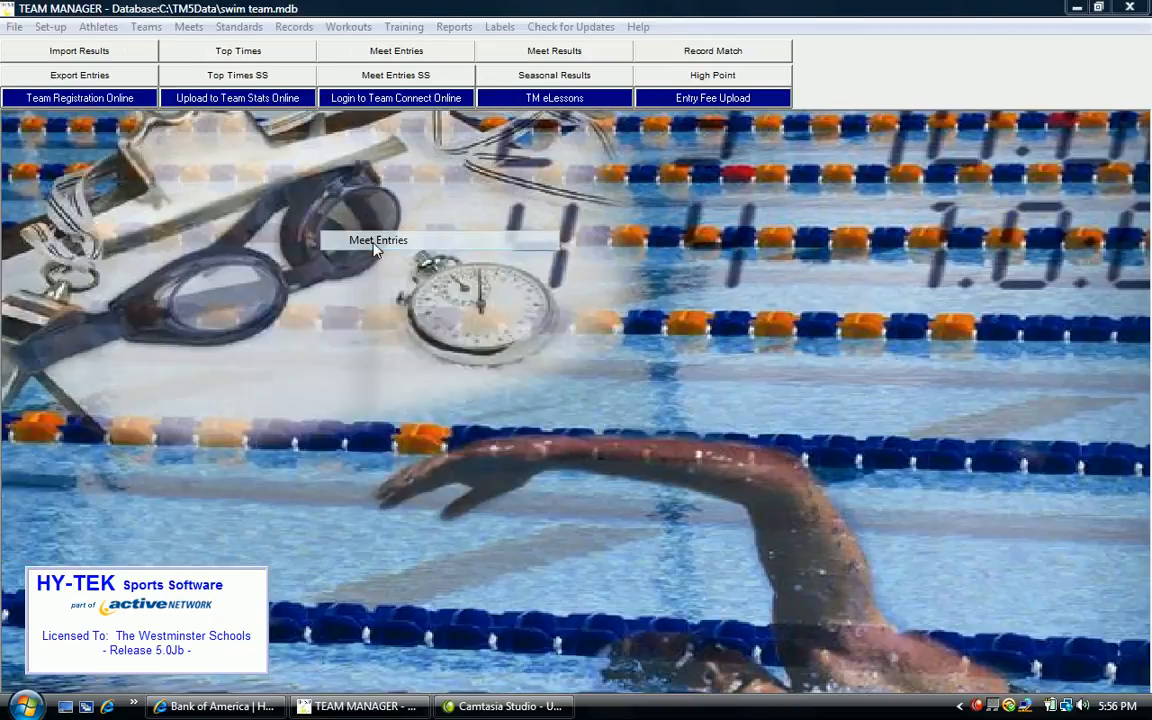
Target the entries export at drive C, TM5Data folder, for the Hillbrooke at St. Ives 2011 meet with relays
click(74, 76)
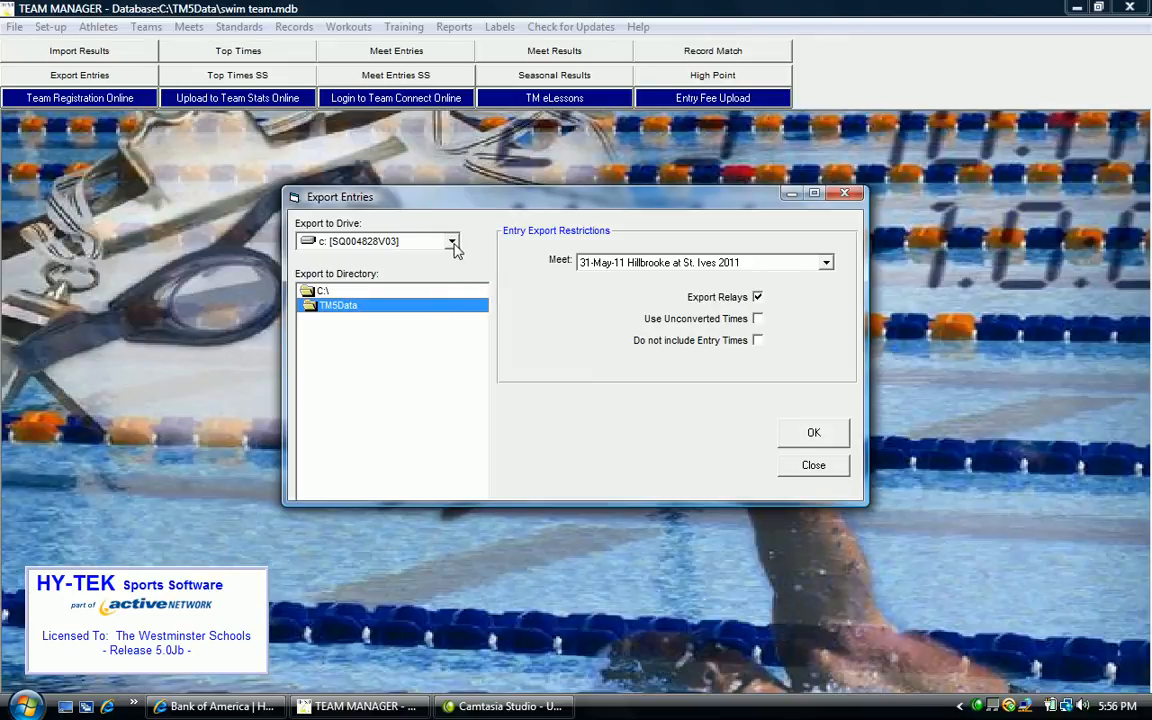
click(452, 240)
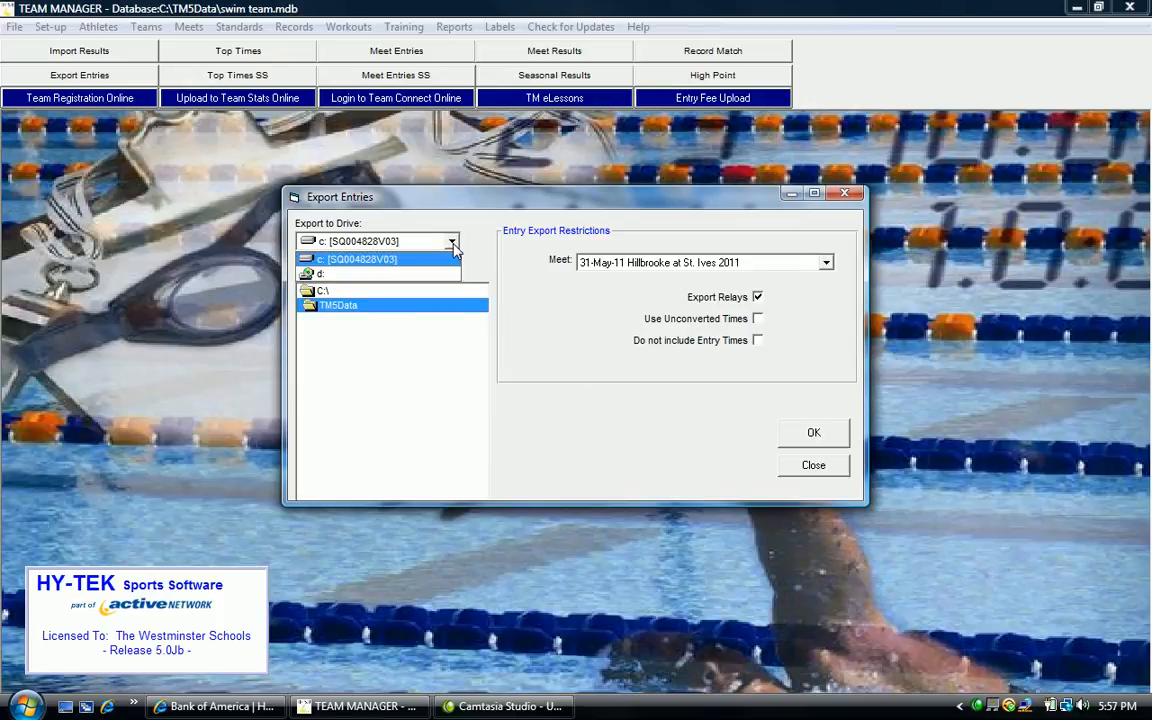
click(376, 260)
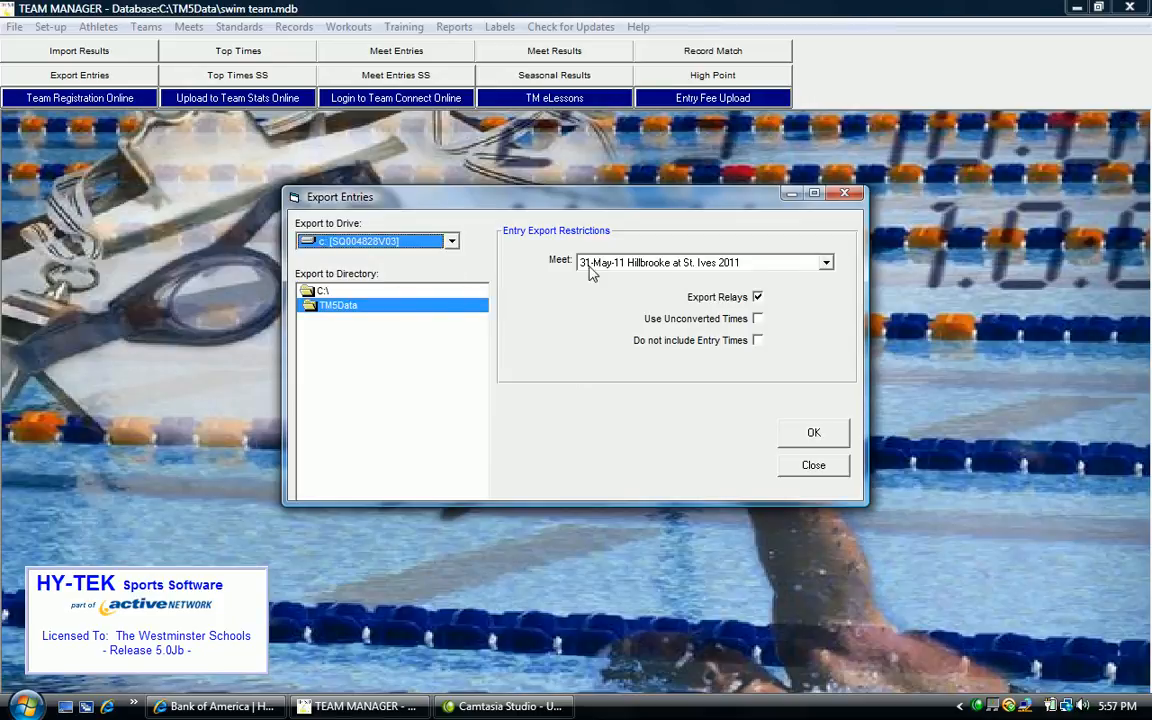
mouse_move(604, 272)
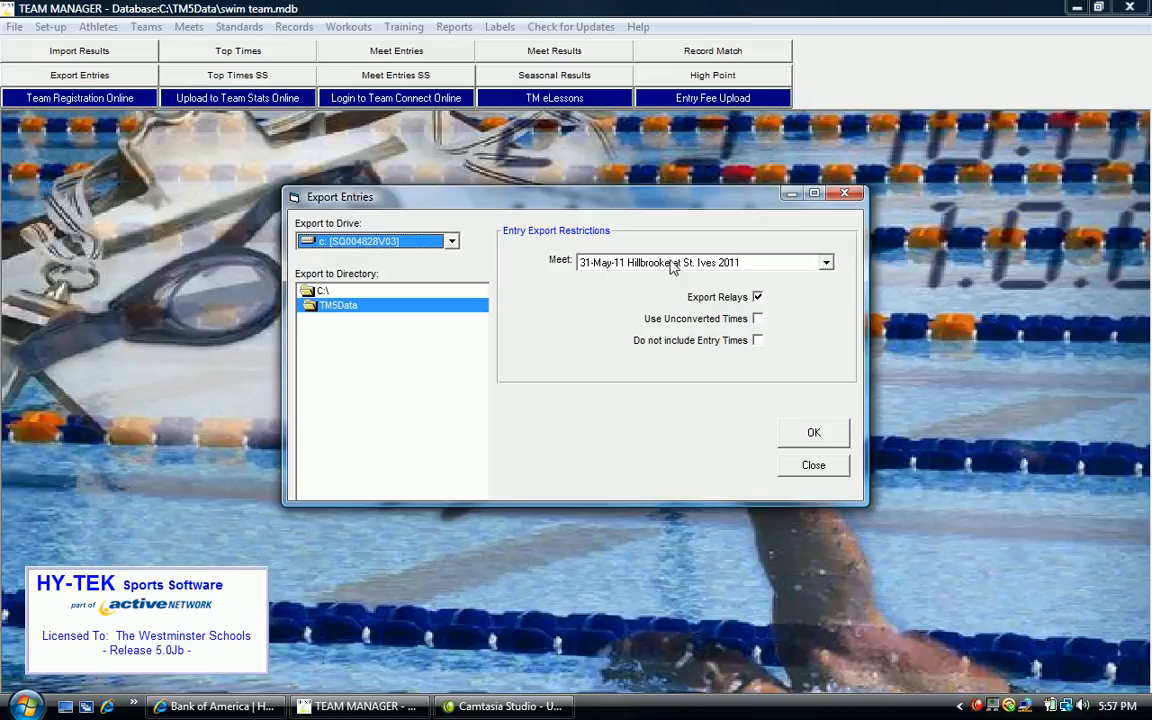
mouse_move(712, 270)
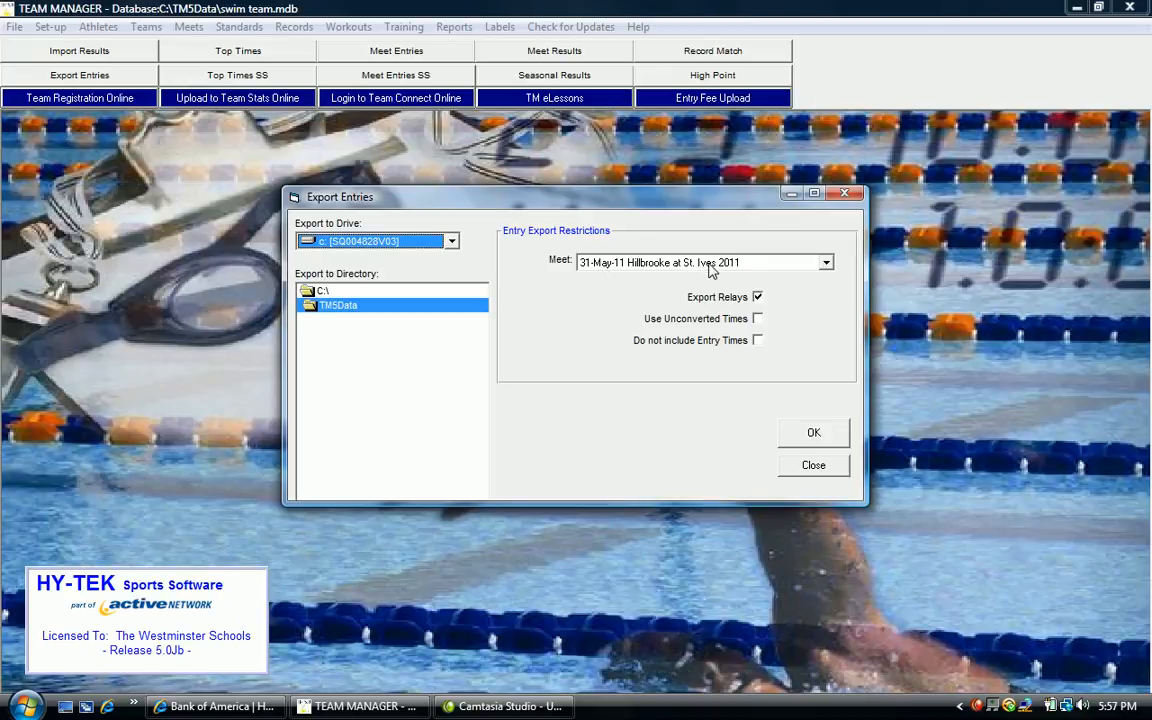
mouse_move(720, 306)
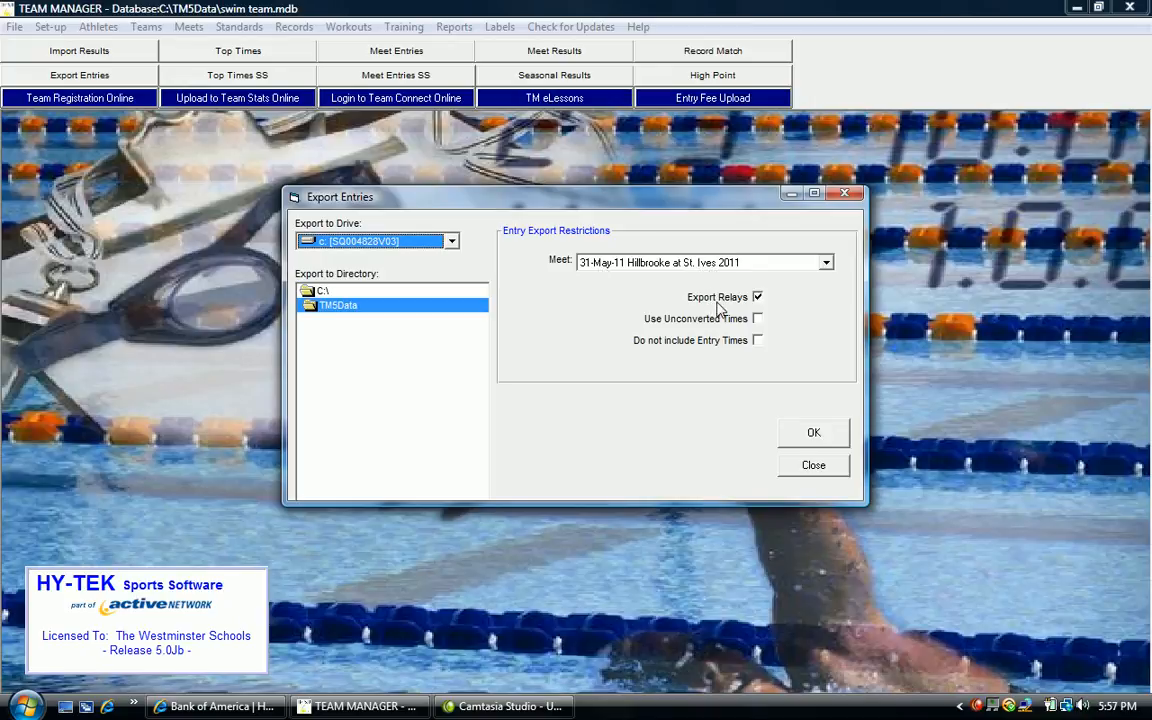
mouse_move(728, 312)
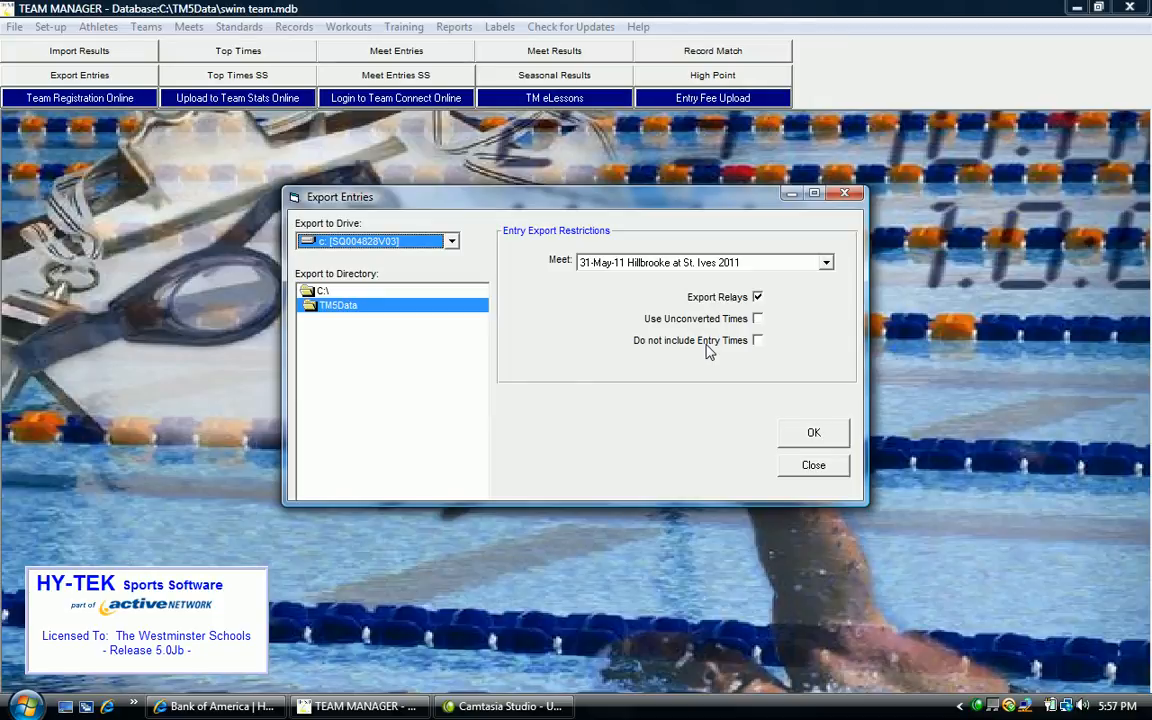
mouse_move(802, 394)
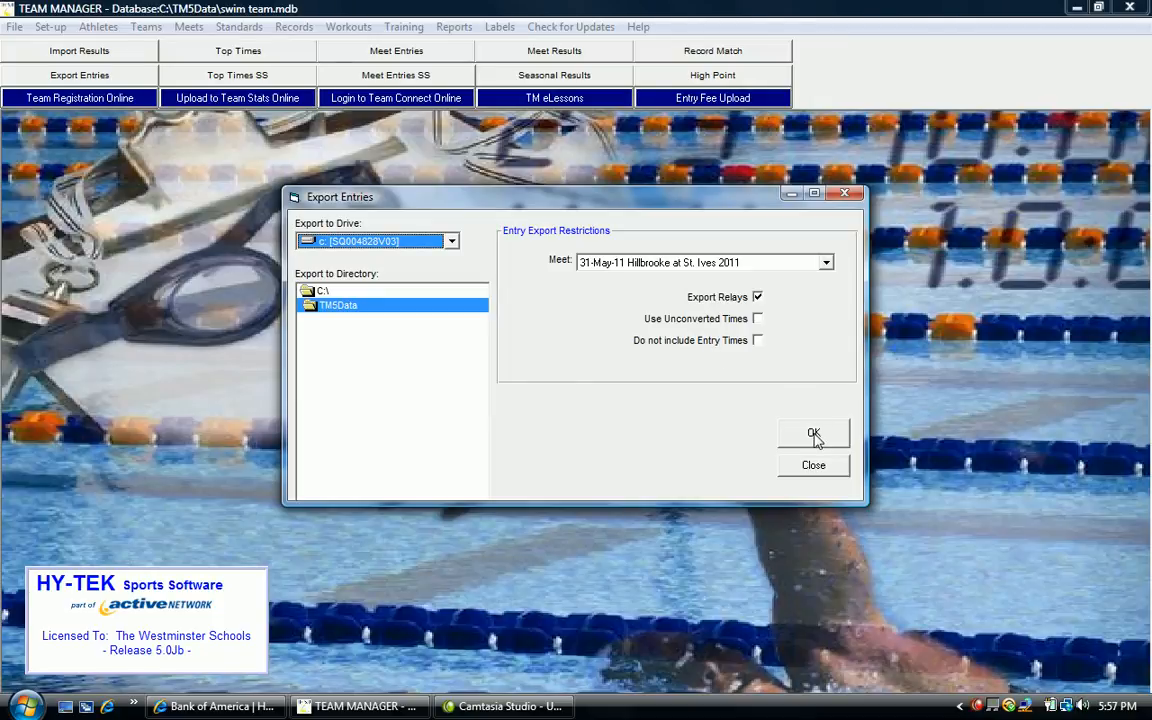
Export the entries as HBRK-GA-Entries001.ZIP into TM5Data and acknowledge the confirmation
click(812, 432)
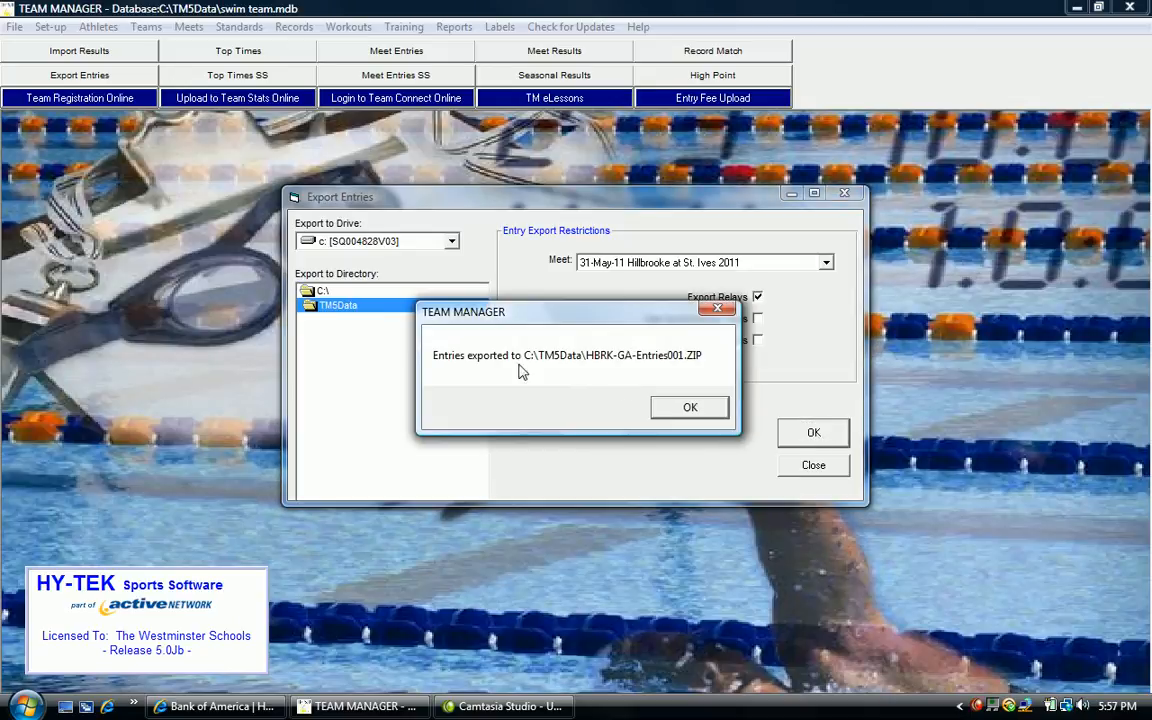
mouse_move(536, 370)
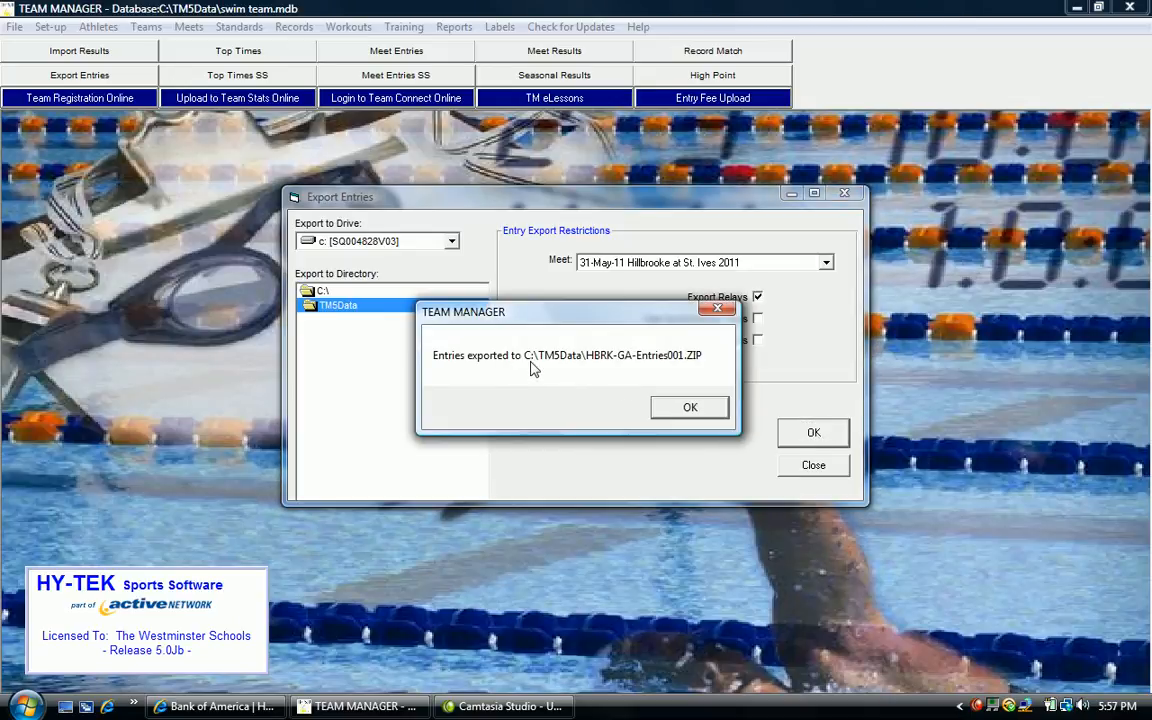
mouse_move(560, 372)
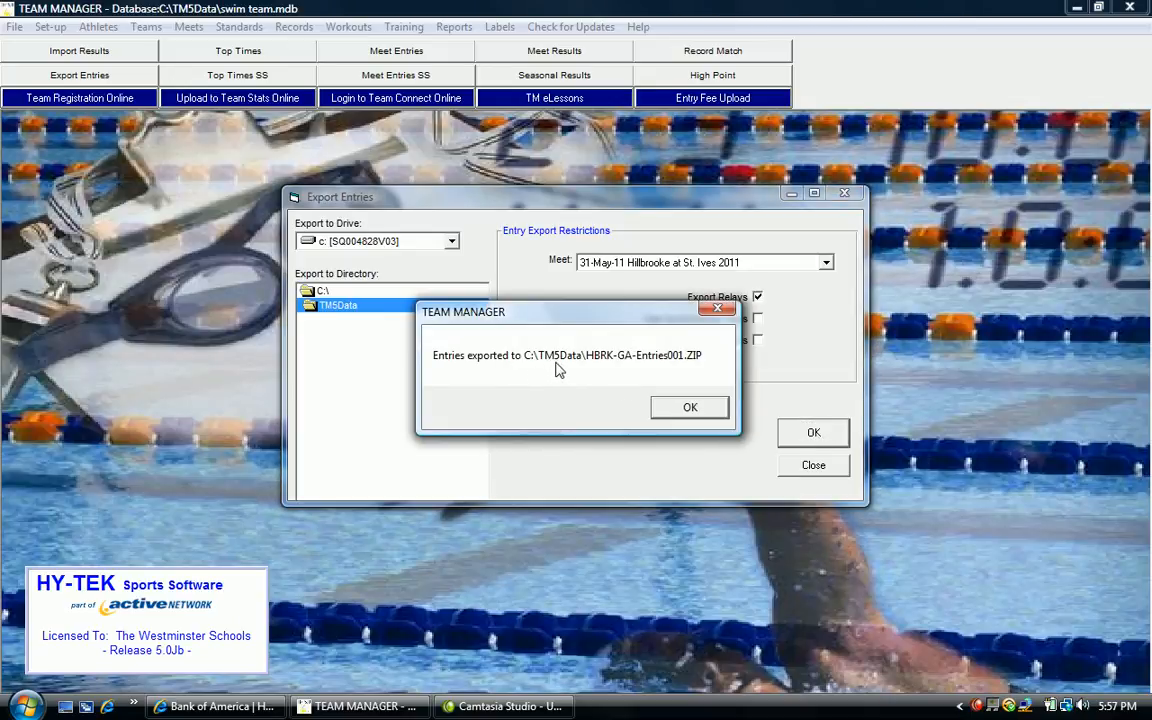
mouse_move(596, 368)
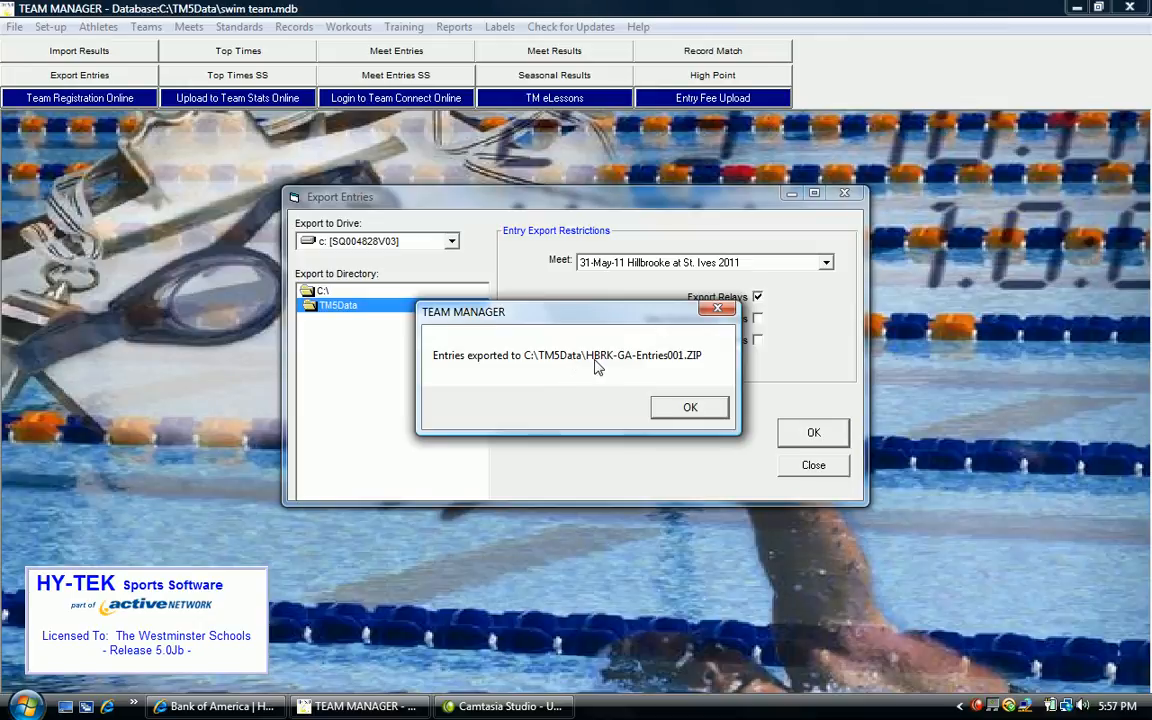
mouse_move(620, 368)
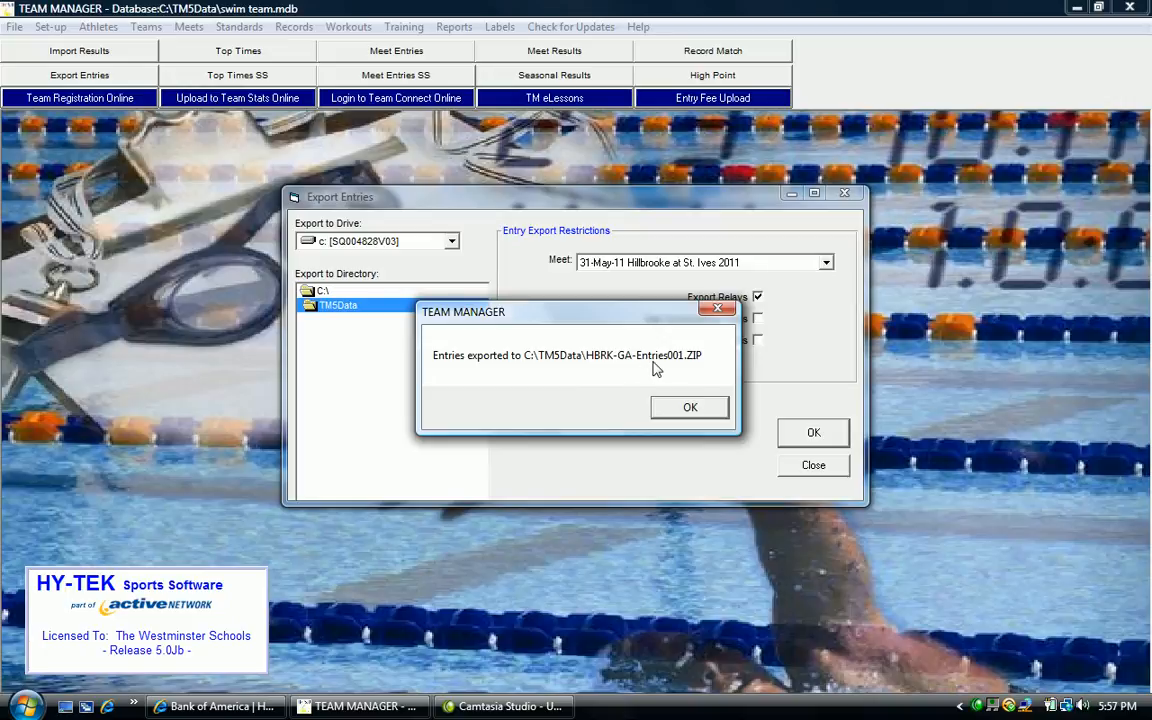
mouse_move(664, 368)
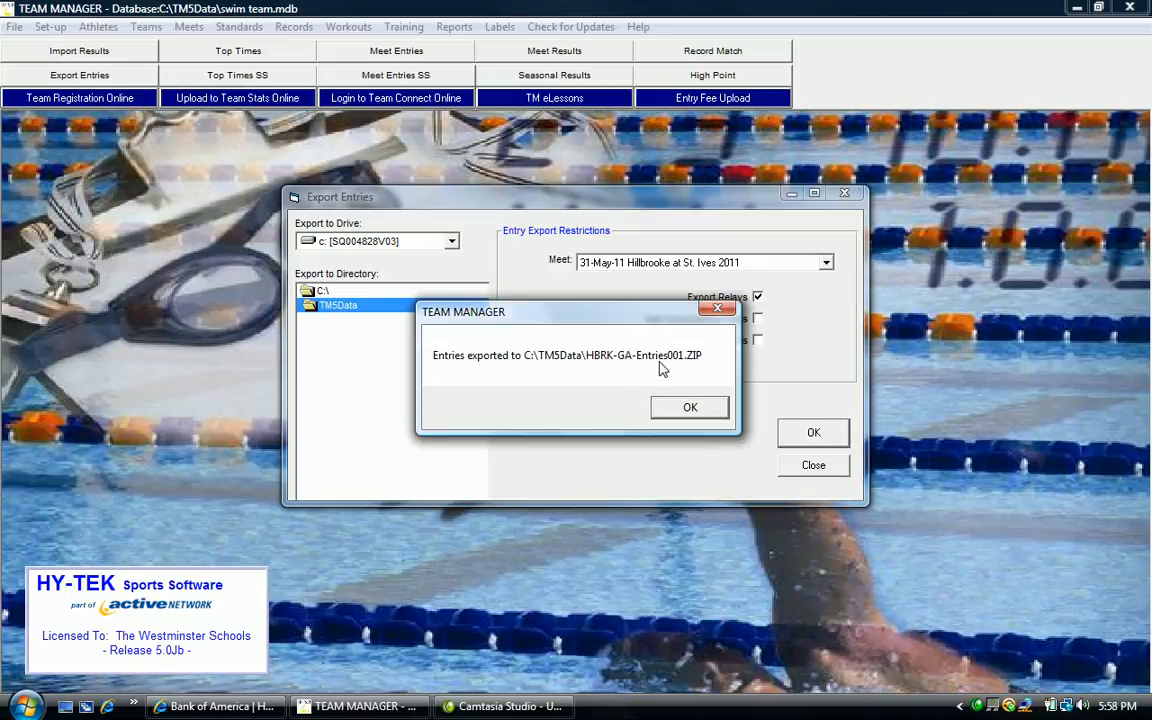
mouse_move(676, 368)
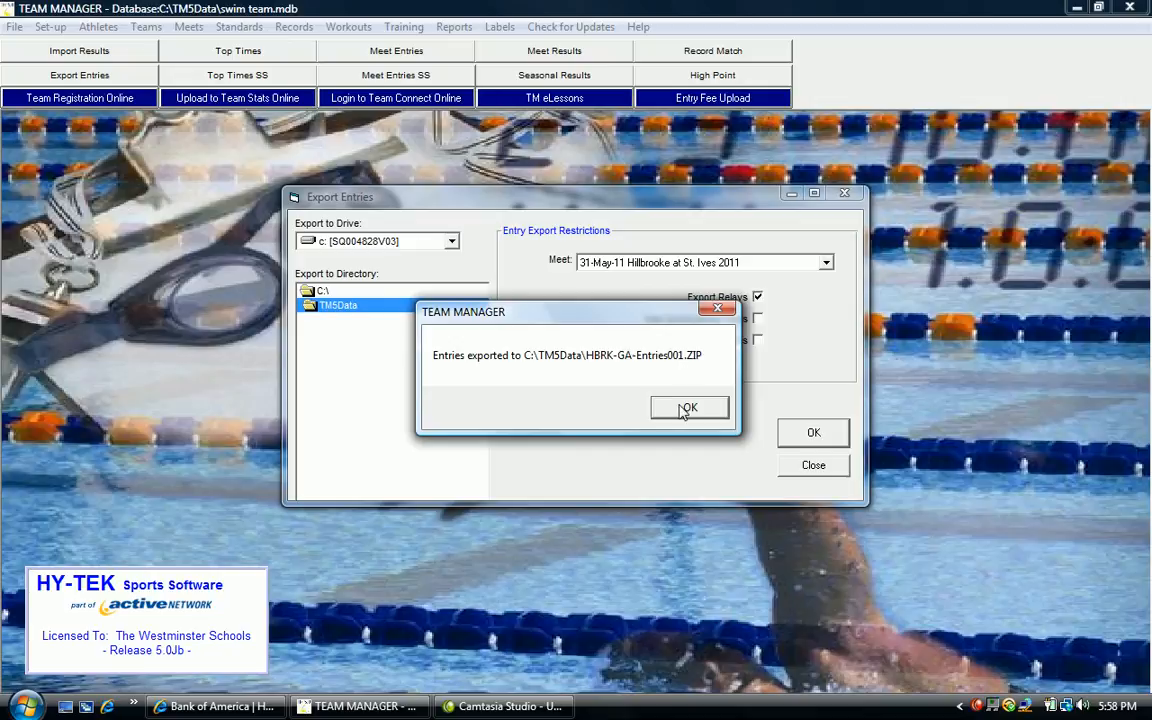
click(688, 408)
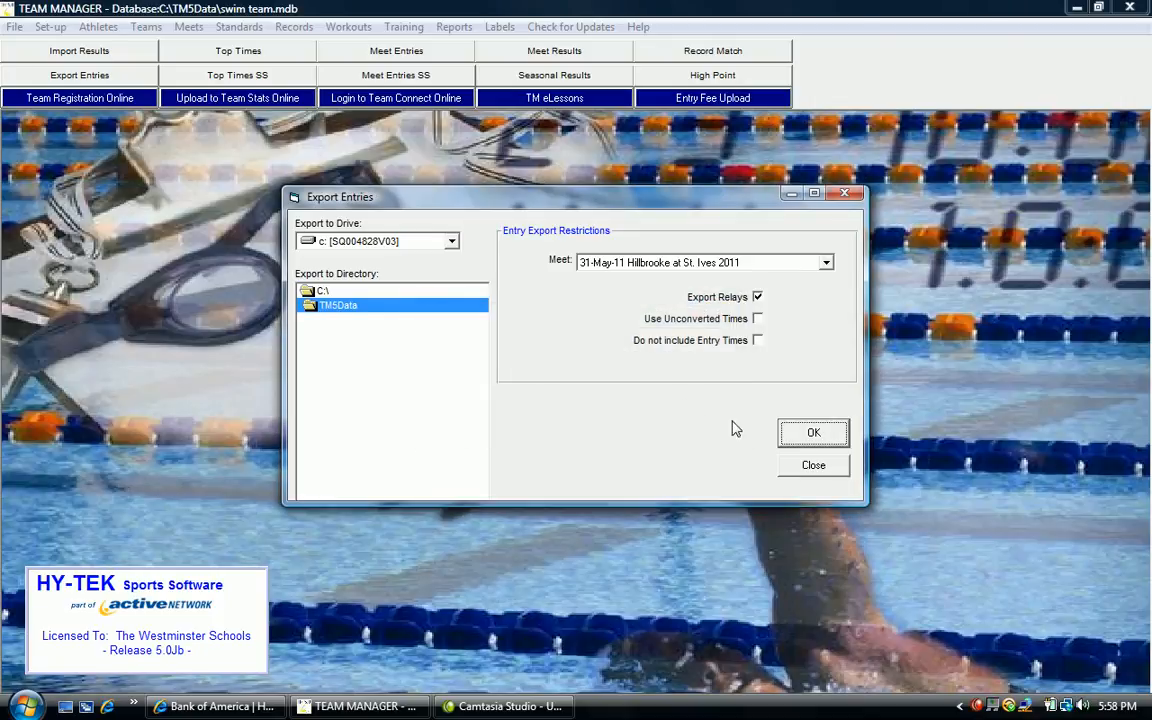
Close the Export Entries window and show the File menu's export options
click(812, 464)
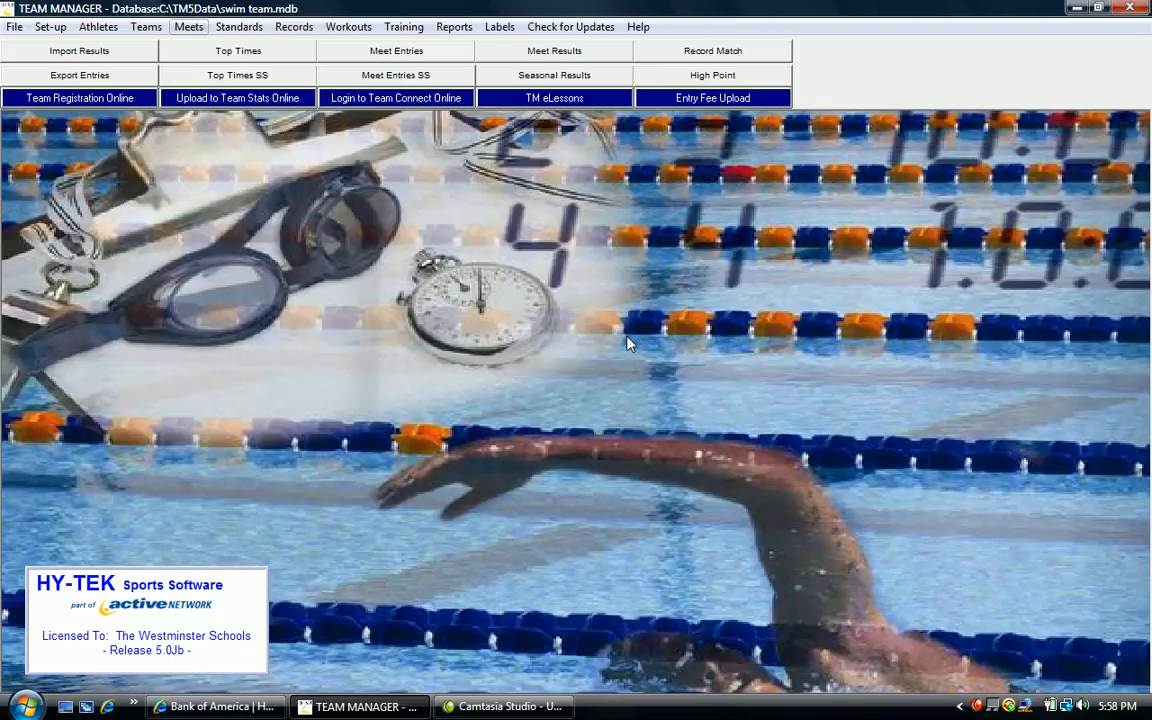
mouse_move(514, 304)
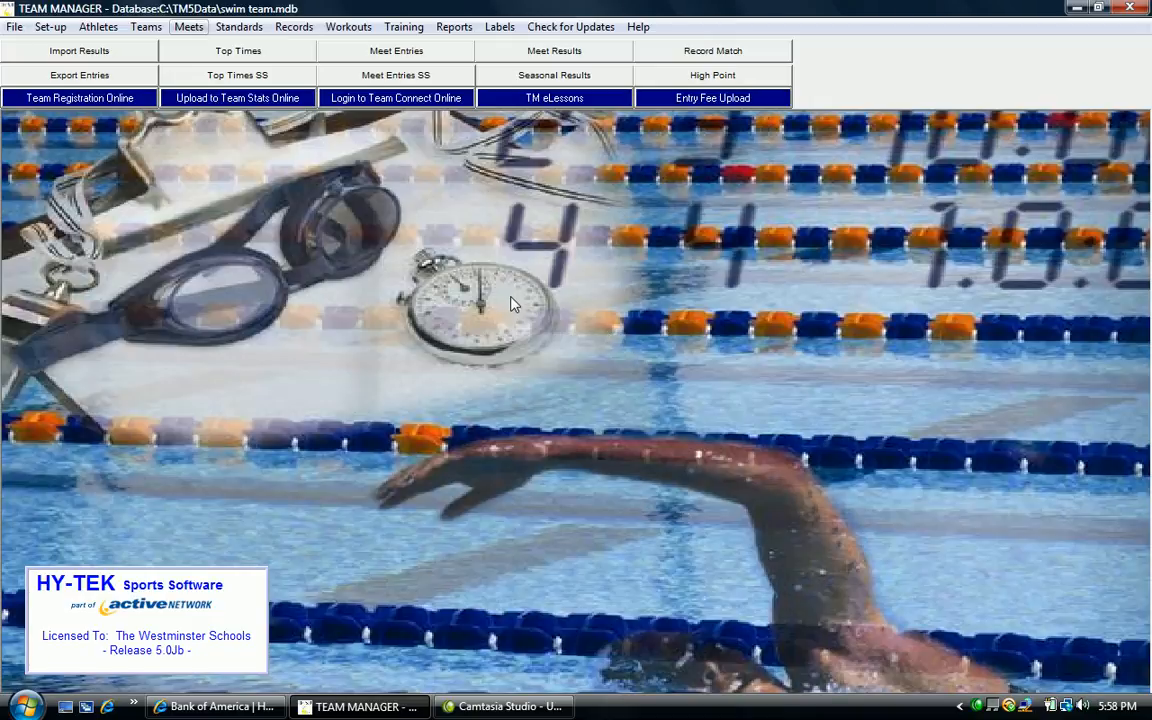
mouse_move(22, 74)
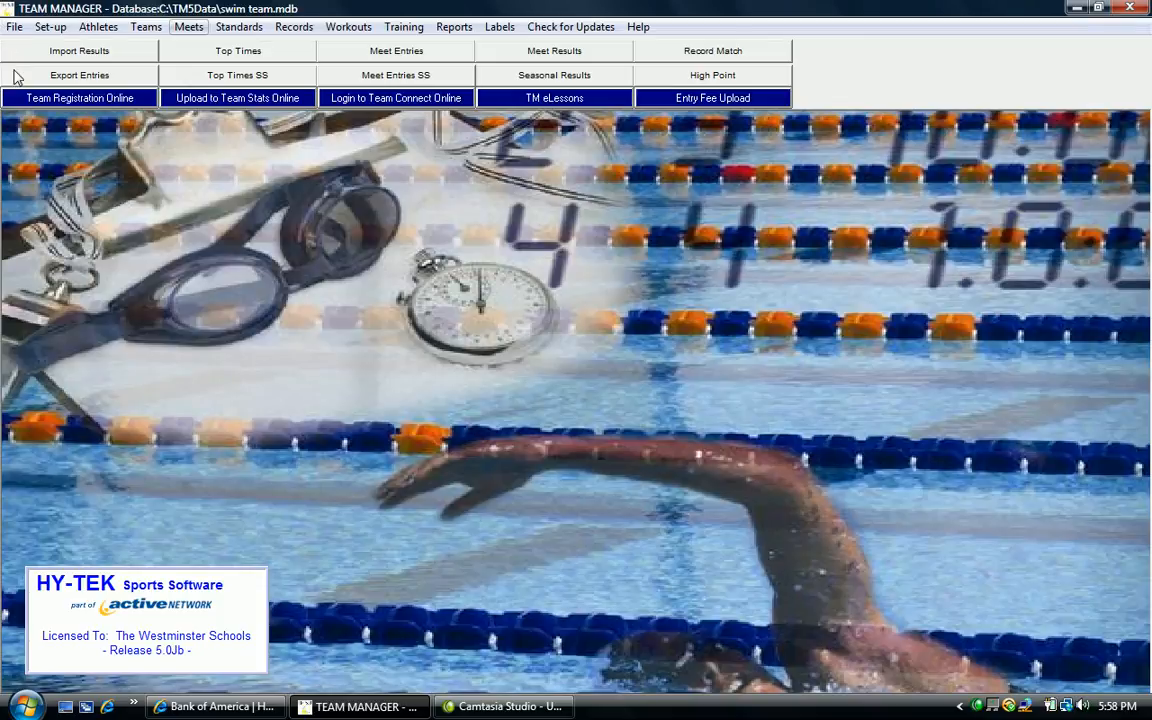
mouse_move(16, 32)
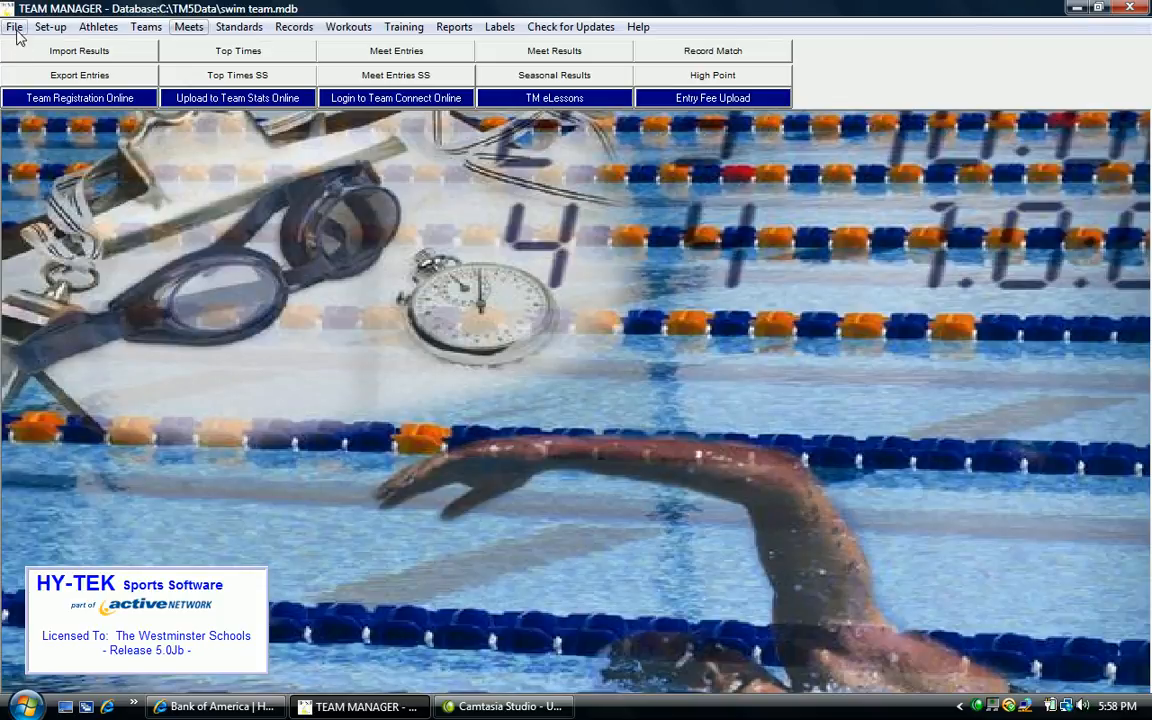
click(12, 28)
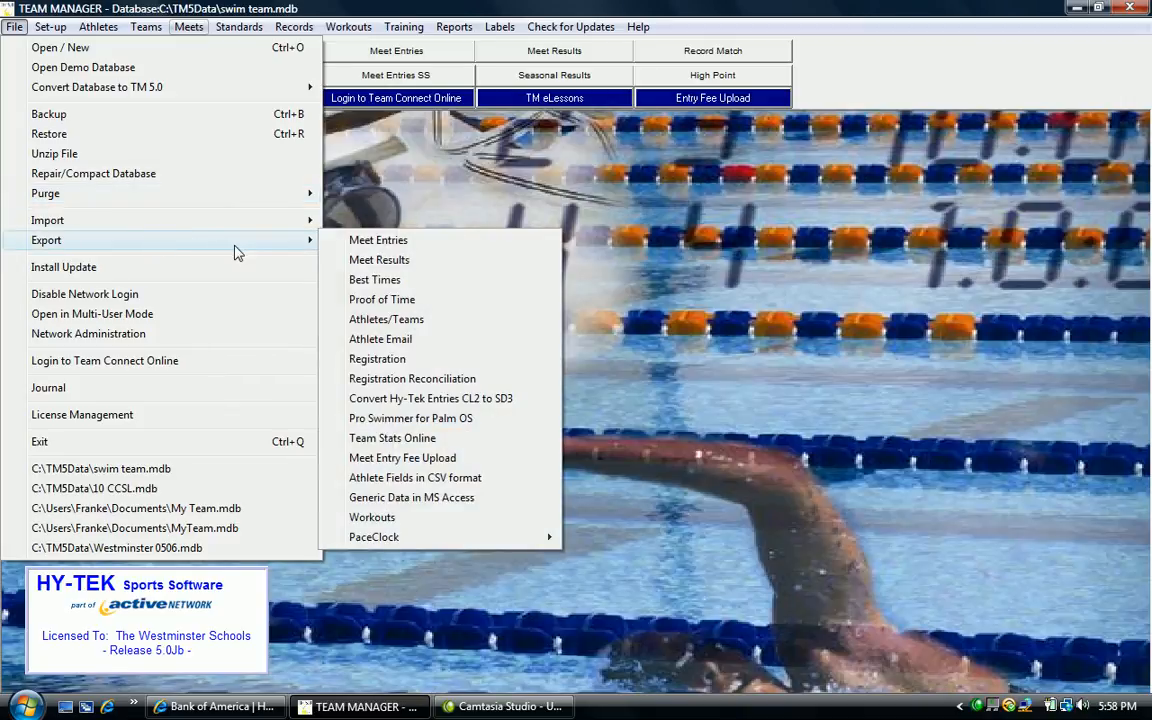
mouse_move(386, 320)
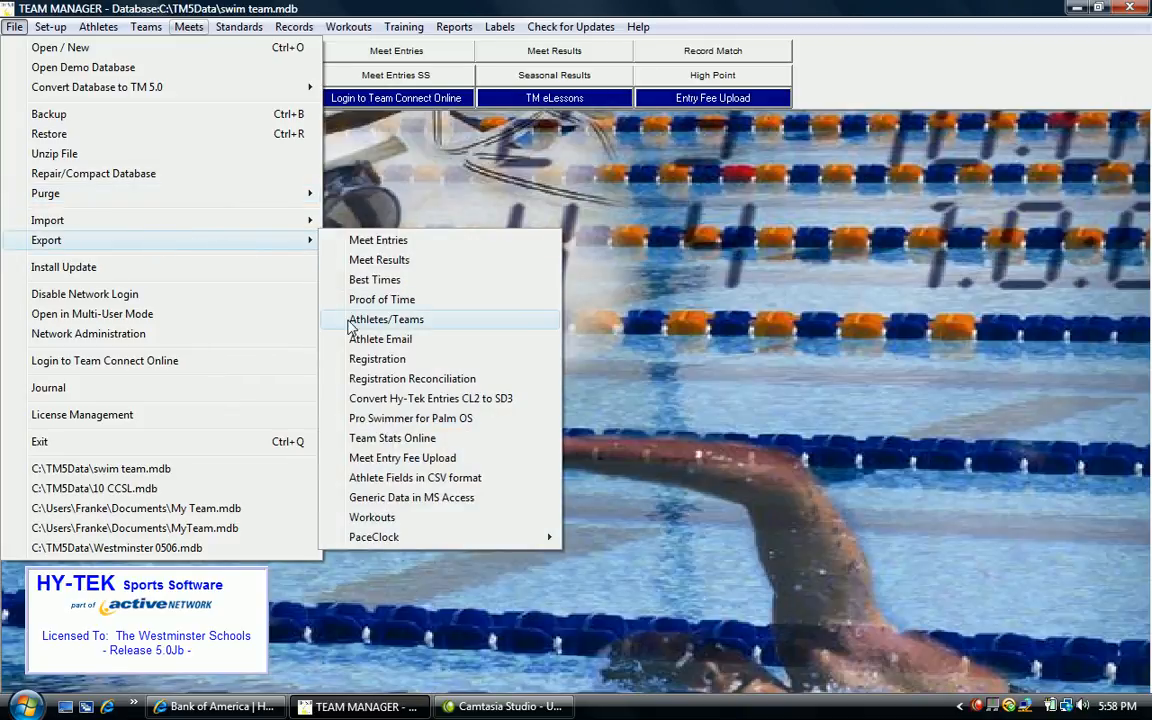
Start an Athletes/Teams export to C:\TM5Data including inactive athletes and contact and group information
click(386, 320)
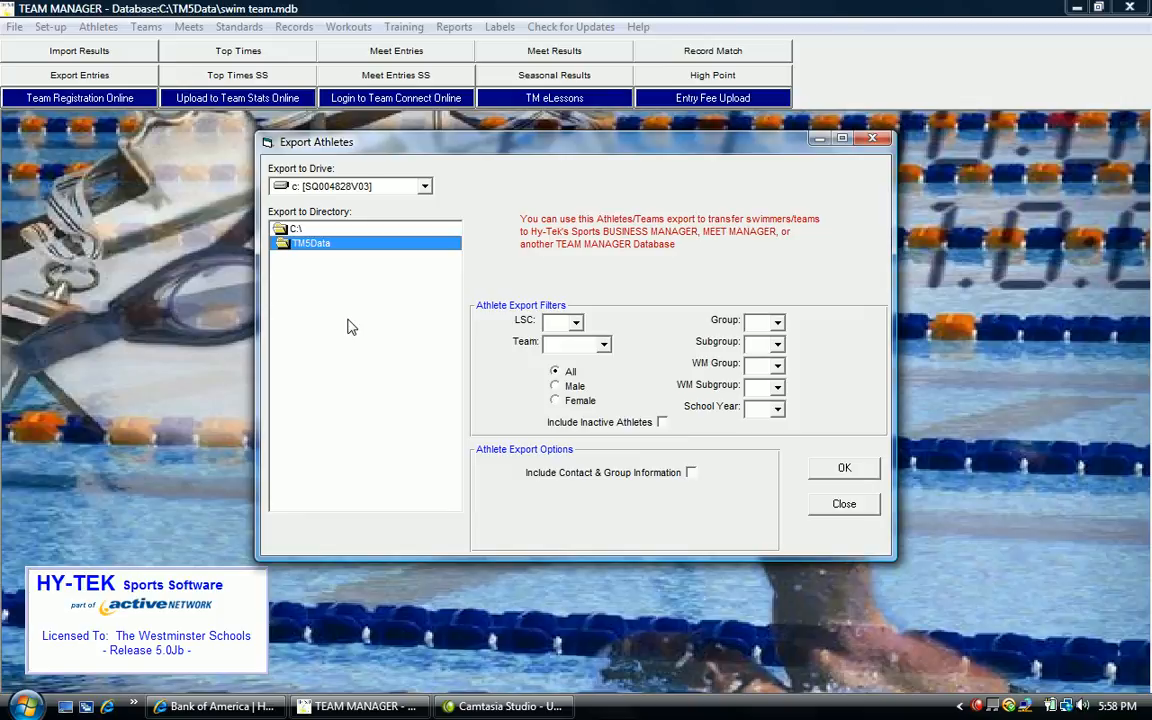
mouse_move(360, 206)
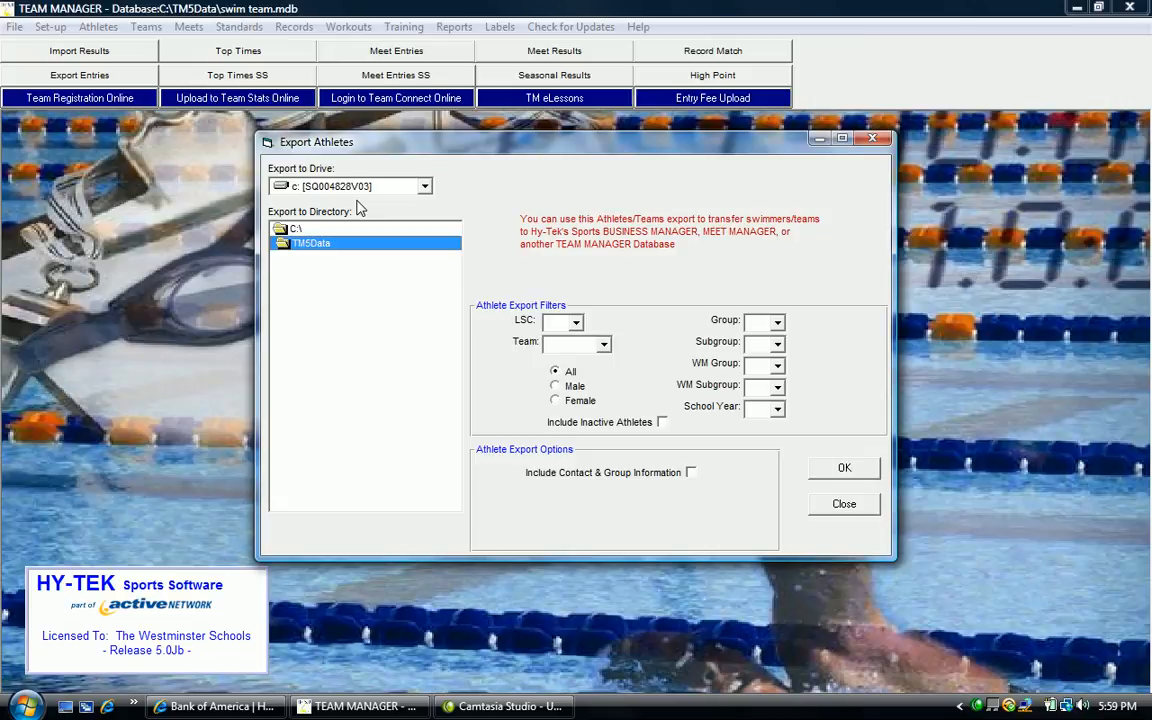
mouse_move(510, 312)
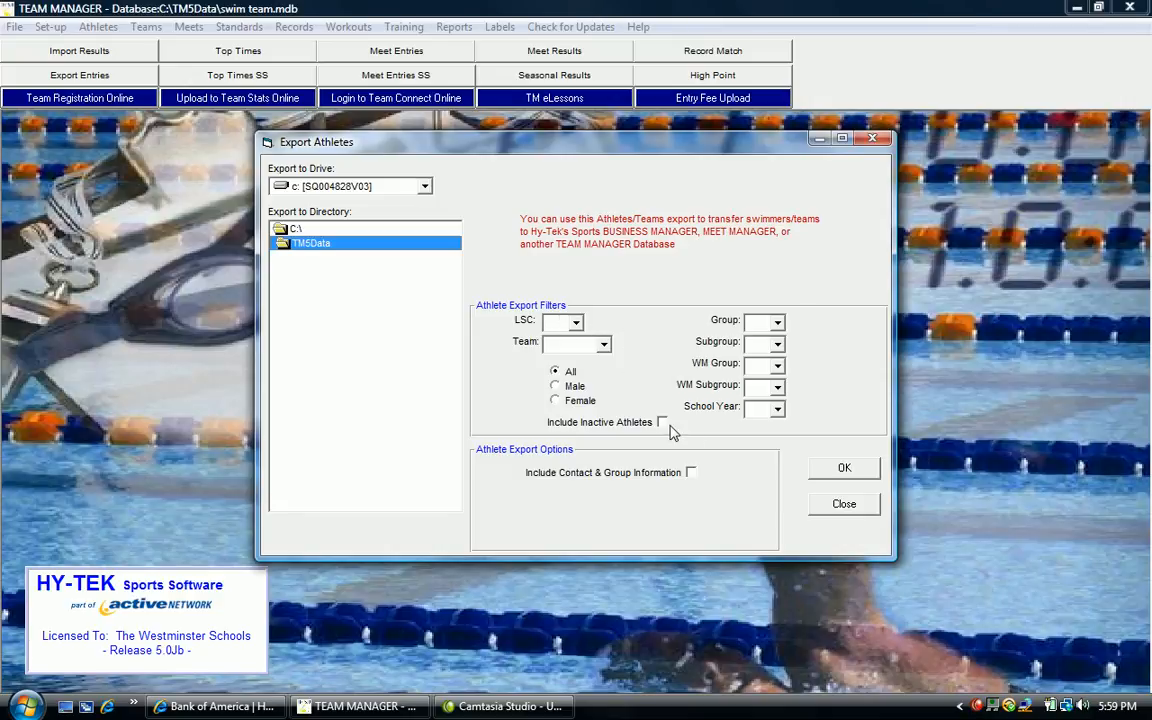
click(660, 422)
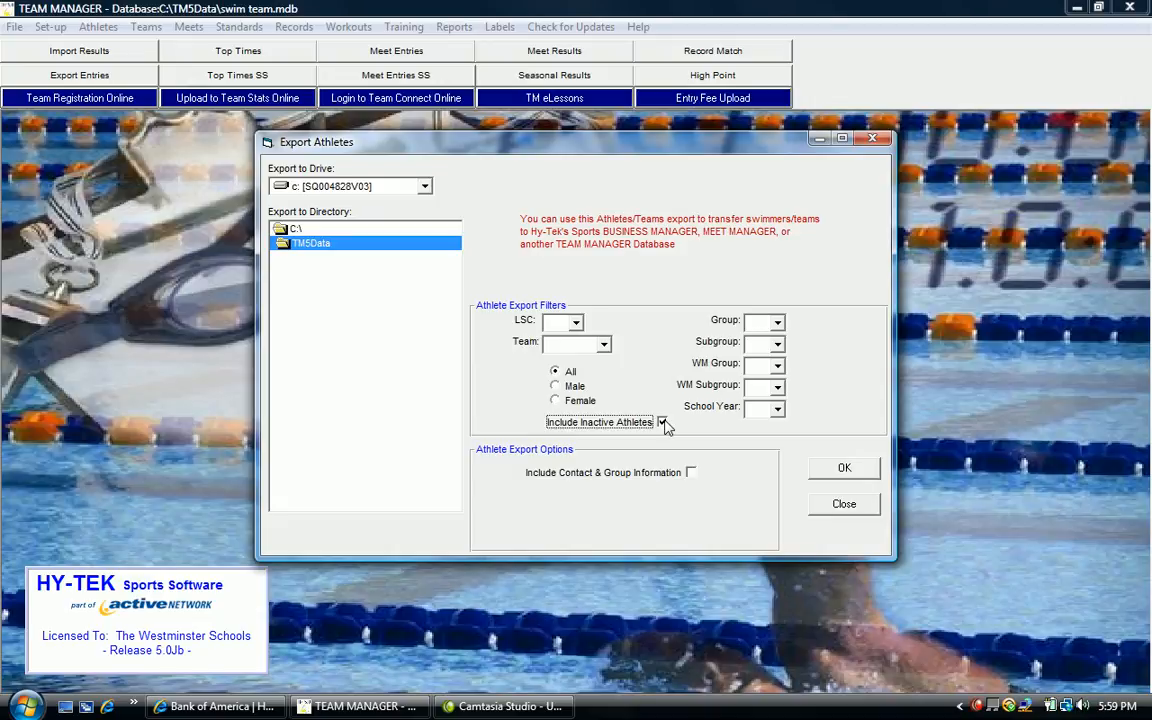
click(660, 422)
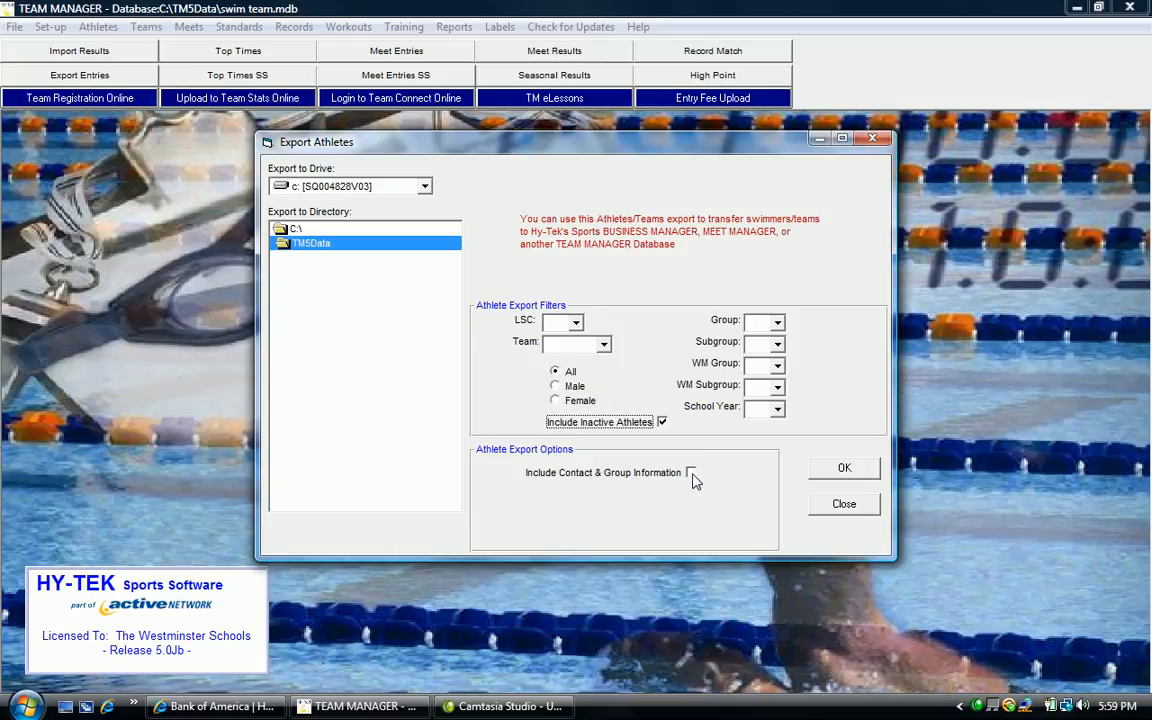
click(690, 472)
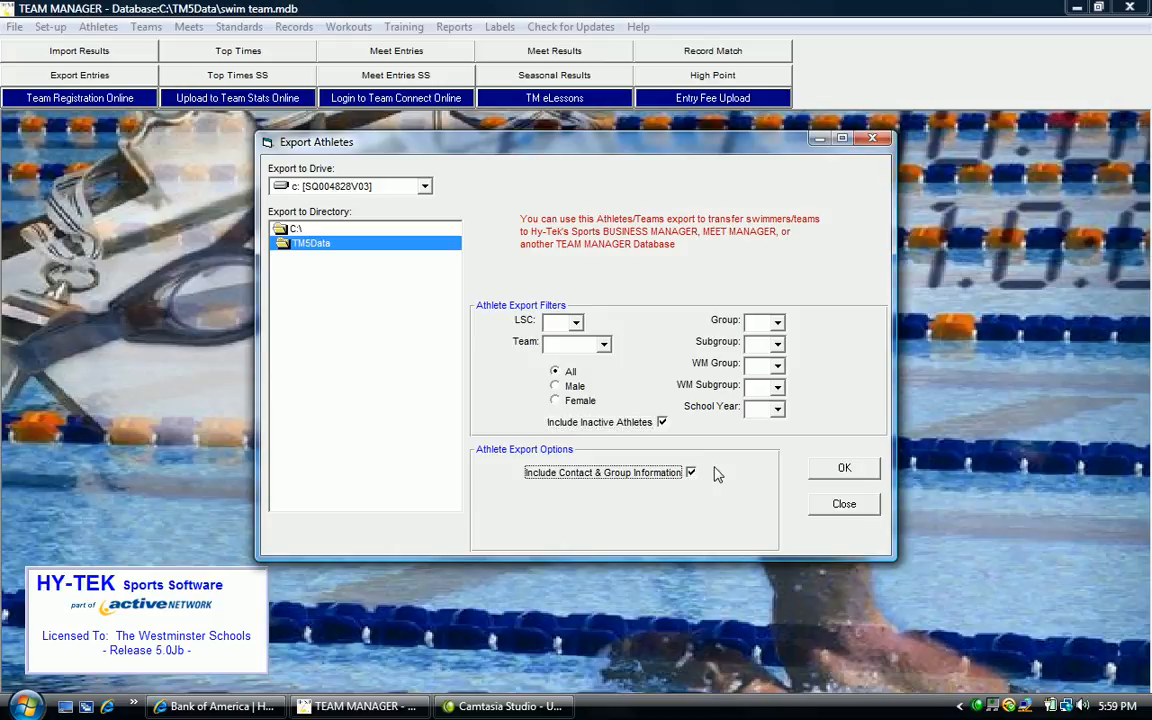
mouse_move(800, 464)
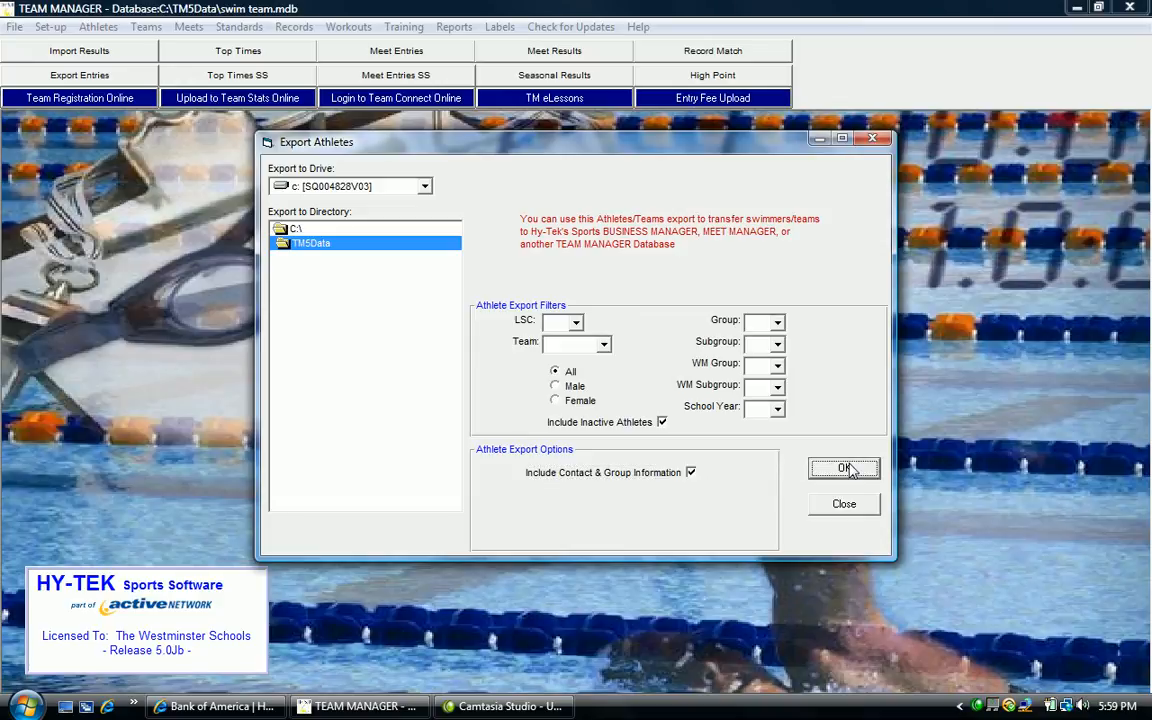
Export the 153-athlete roster as HBRK-GA-Roster001.ZIP, acknowledge it and close the export window
click(844, 468)
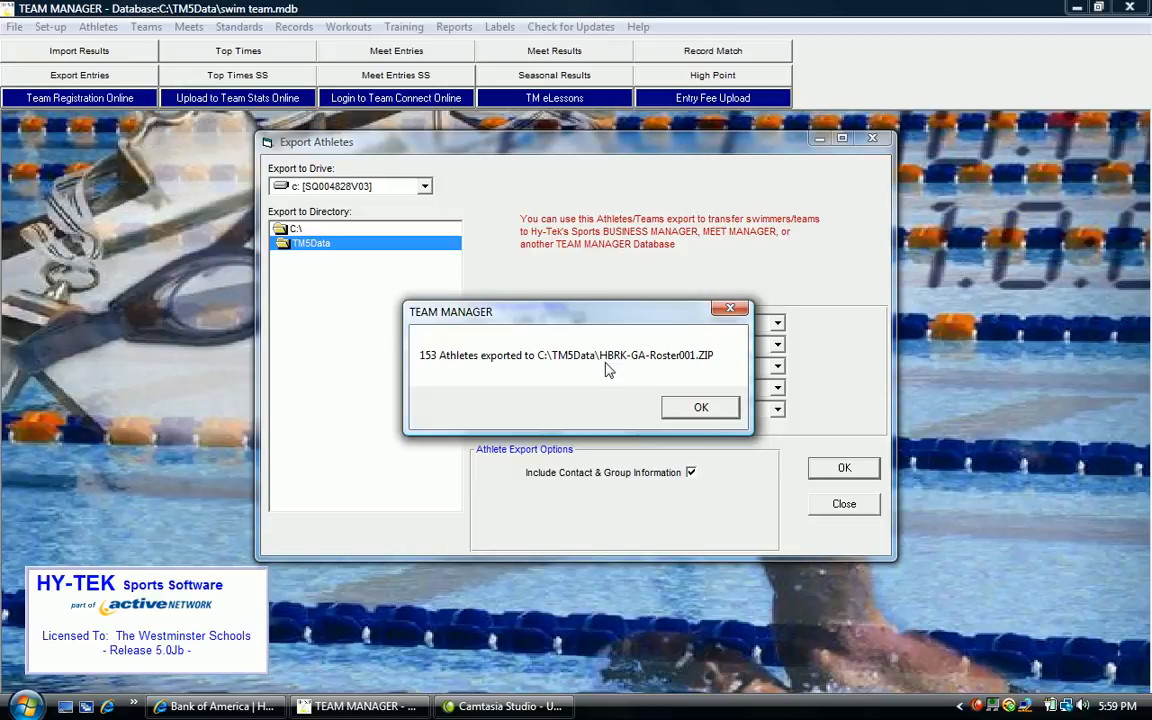
mouse_move(640, 364)
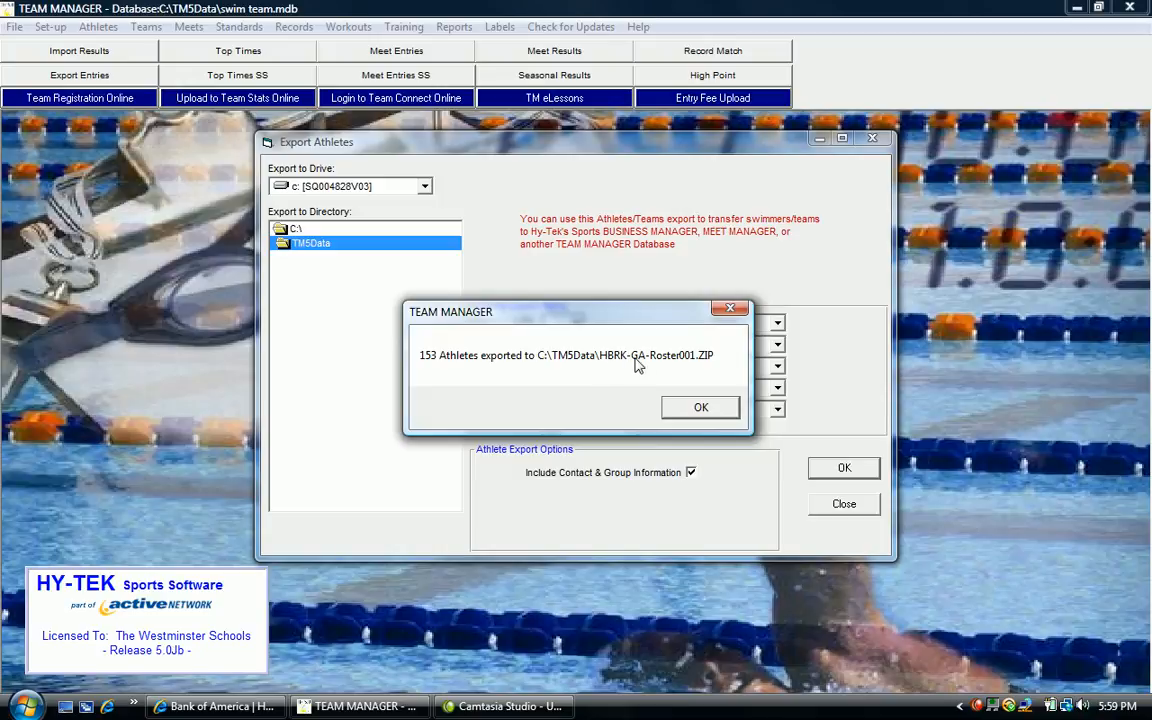
mouse_move(670, 368)
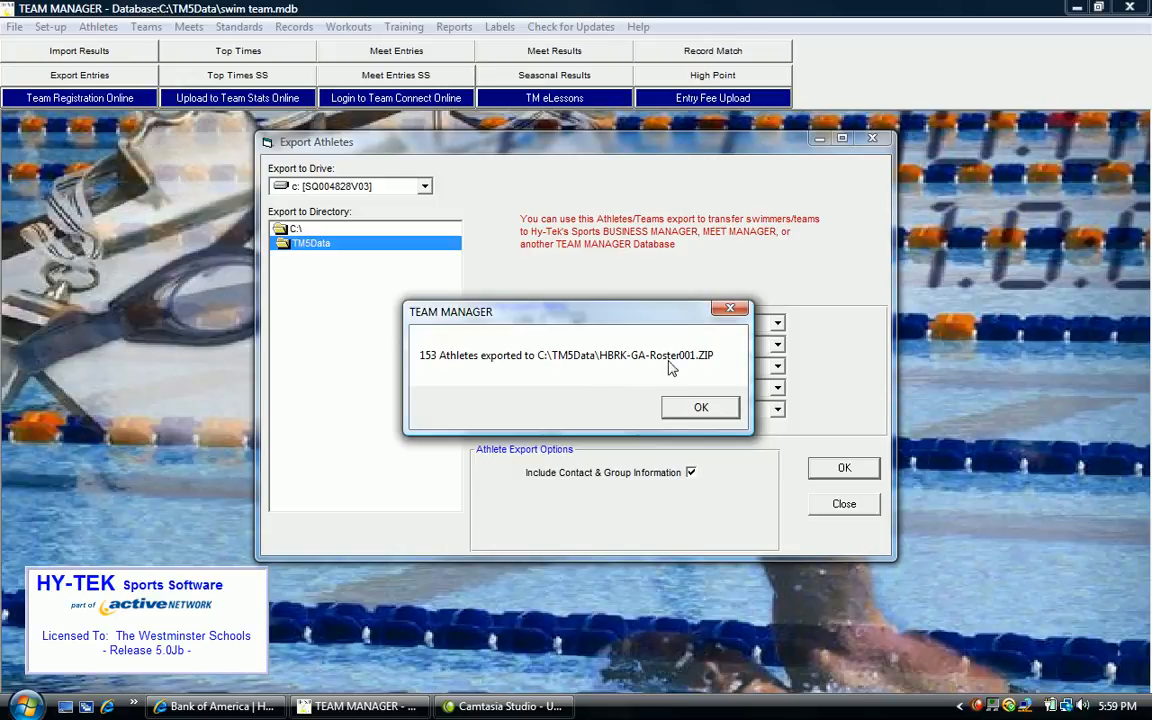
mouse_move(688, 368)
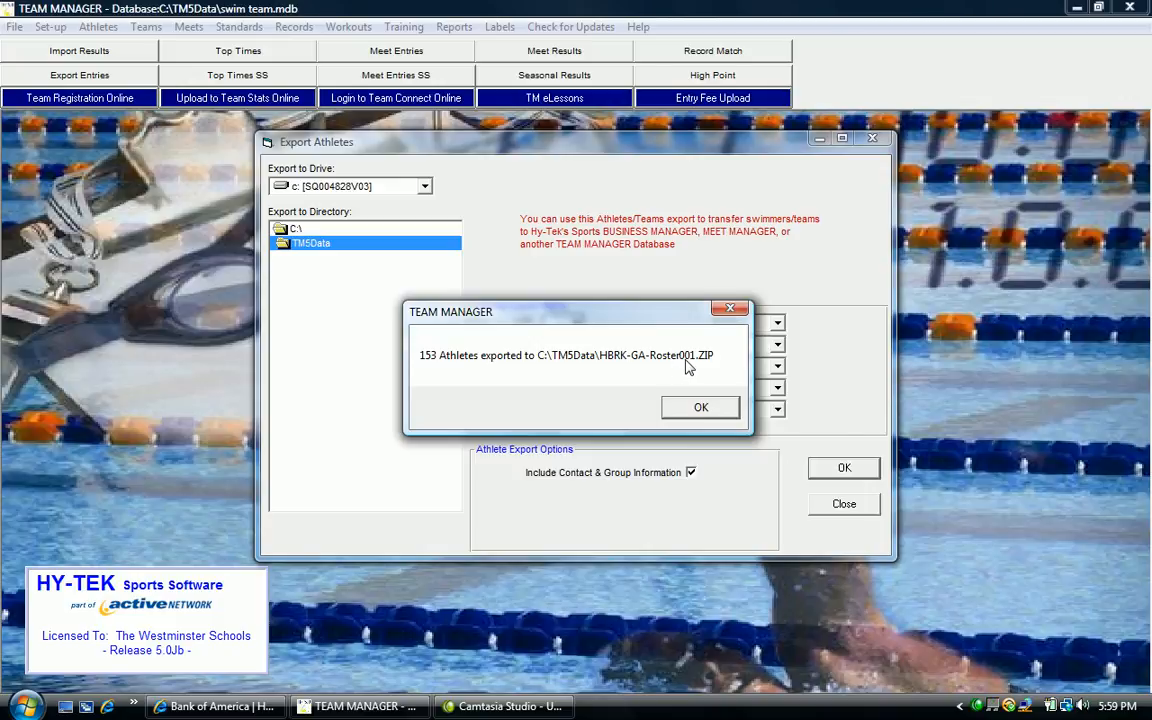
click(700, 408)
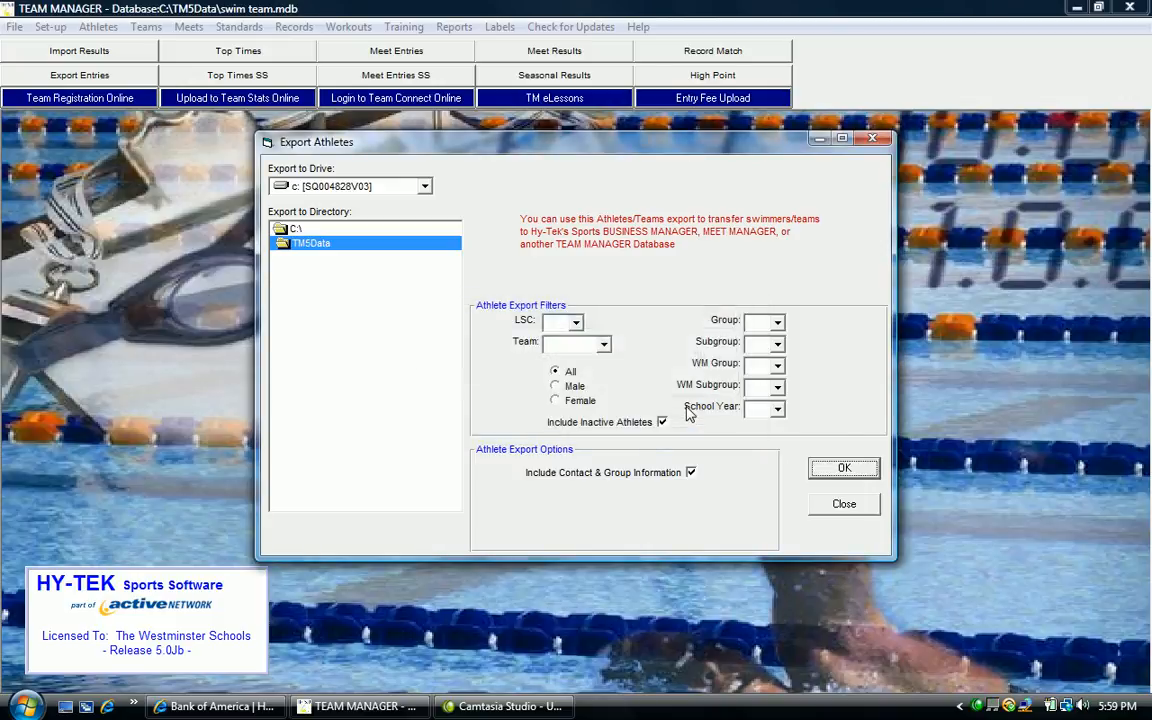
click(844, 504)
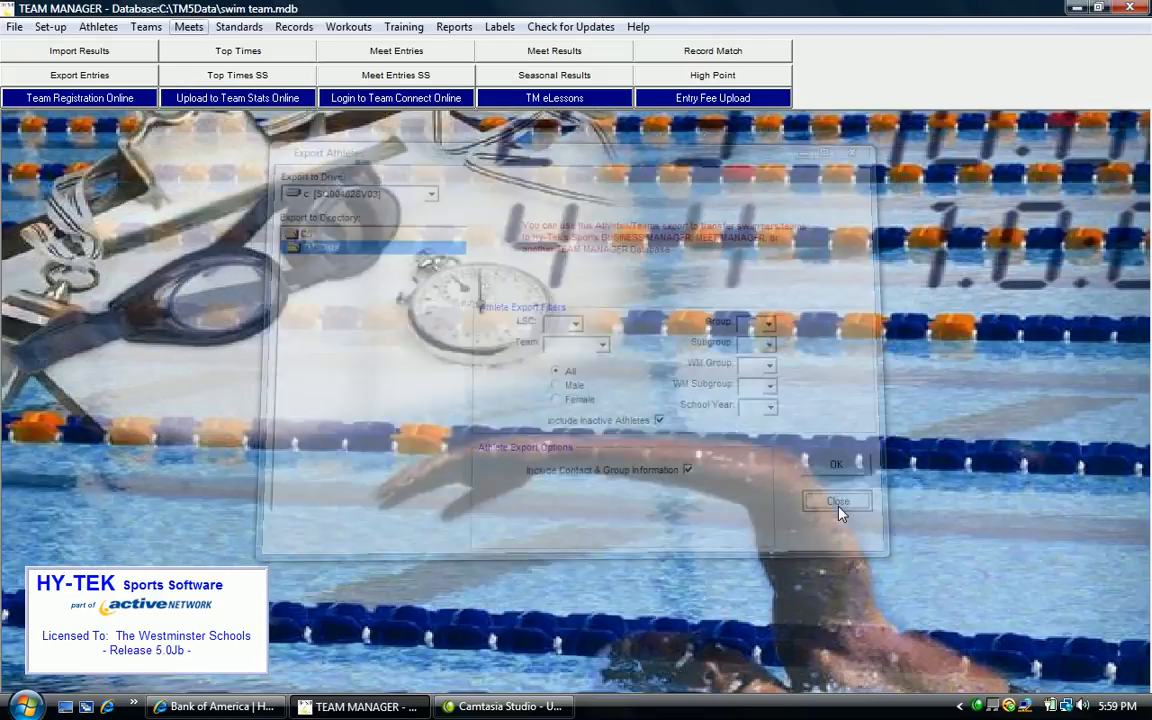
click(836, 500)
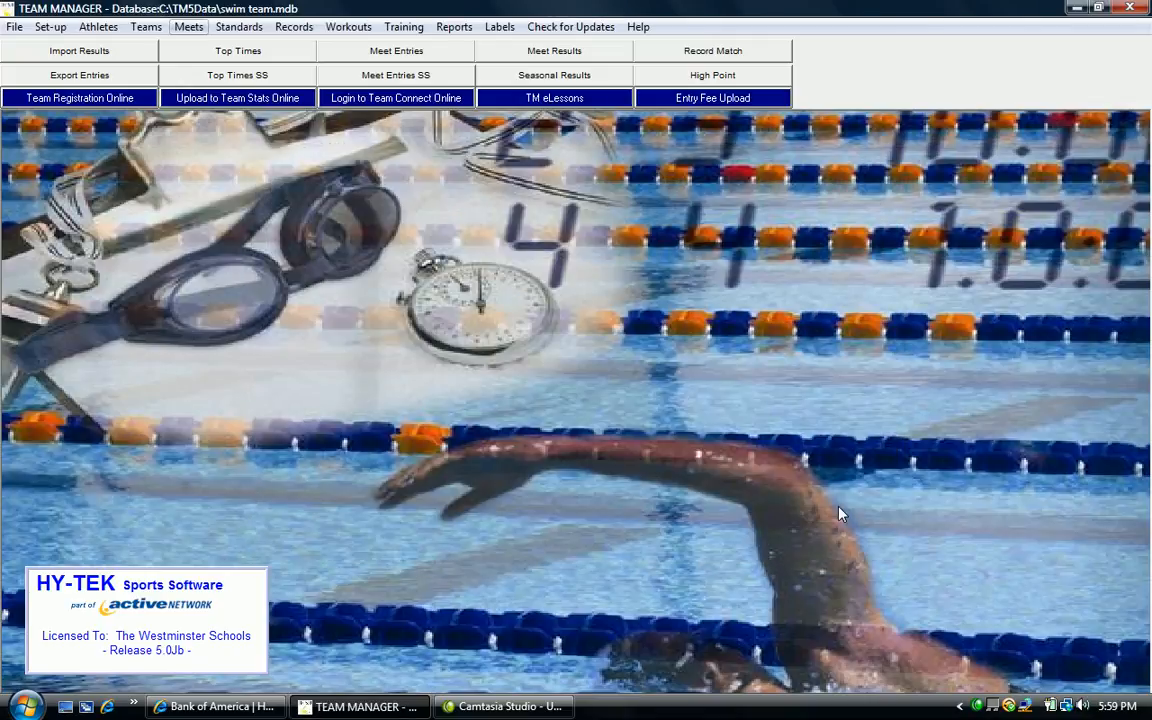